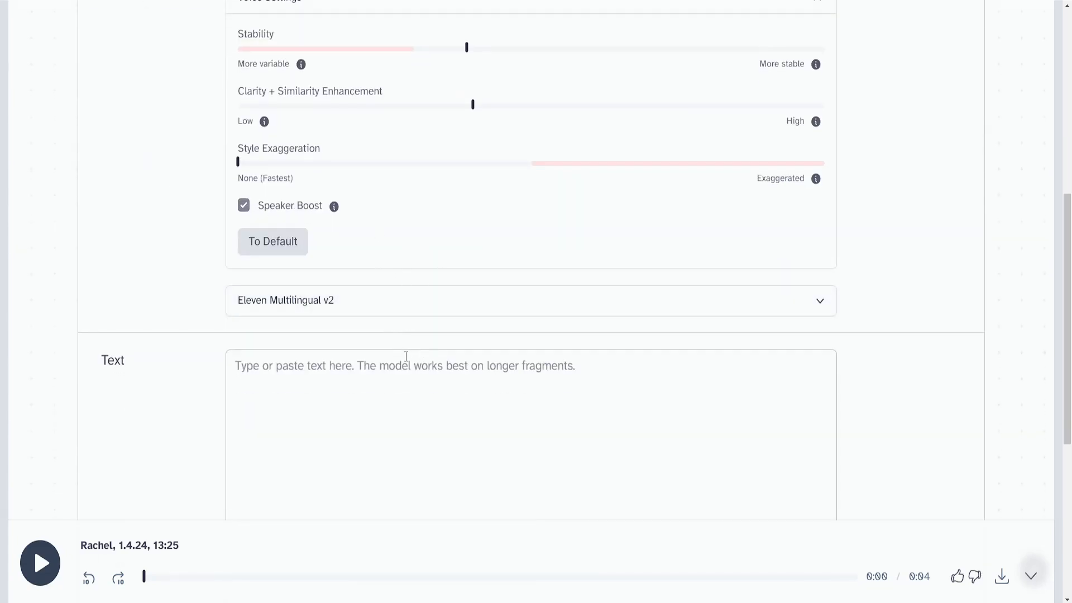
Step: Type the line "Did you REALLY SAY THAT?" - she shouted into the Text box
left_click(403, 365)
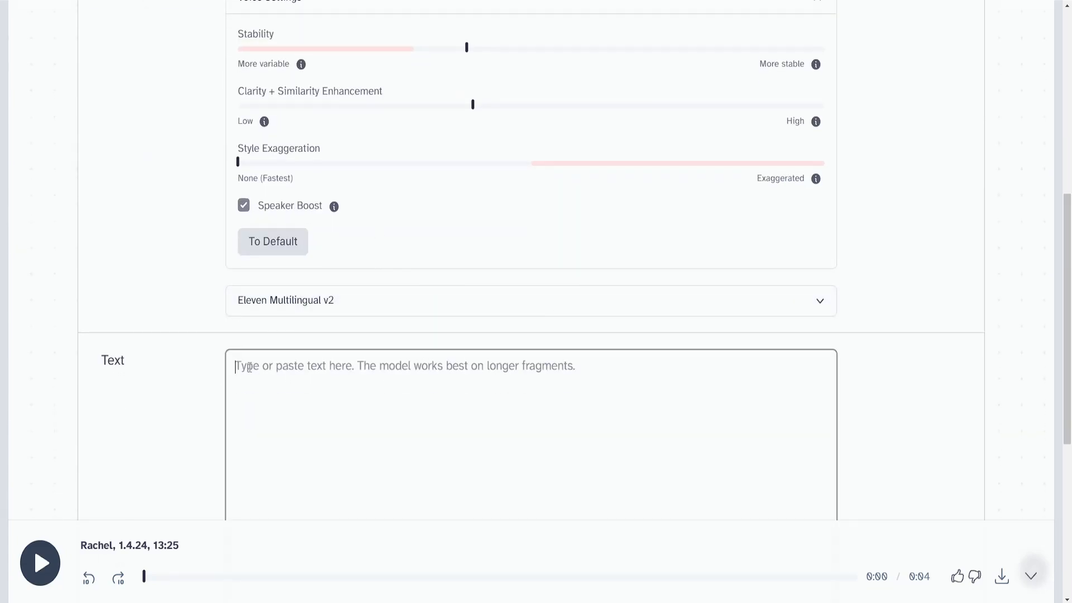
type("\"")
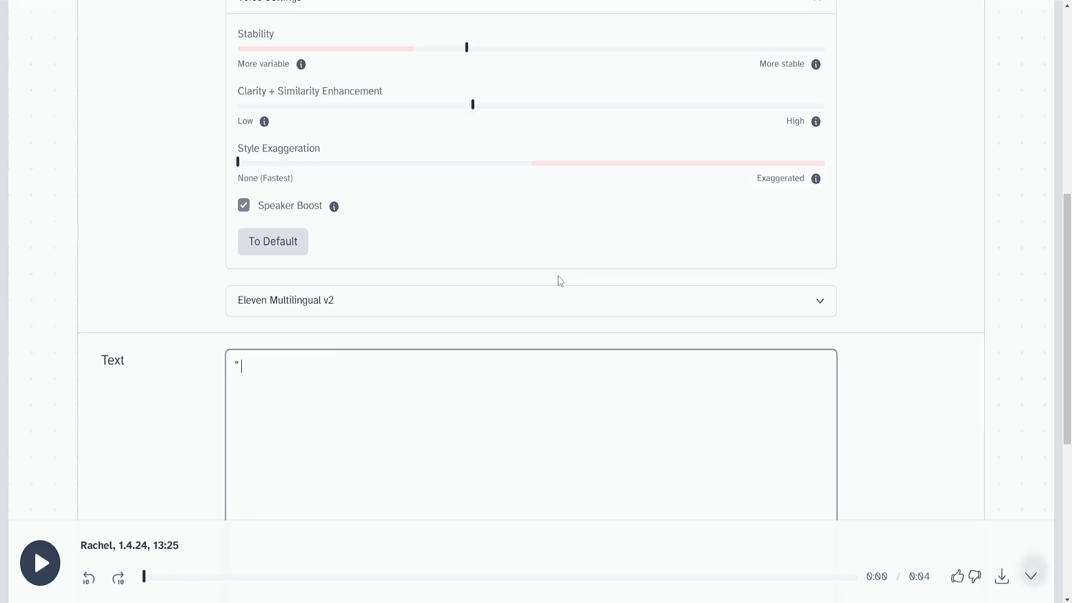
type("Did you")
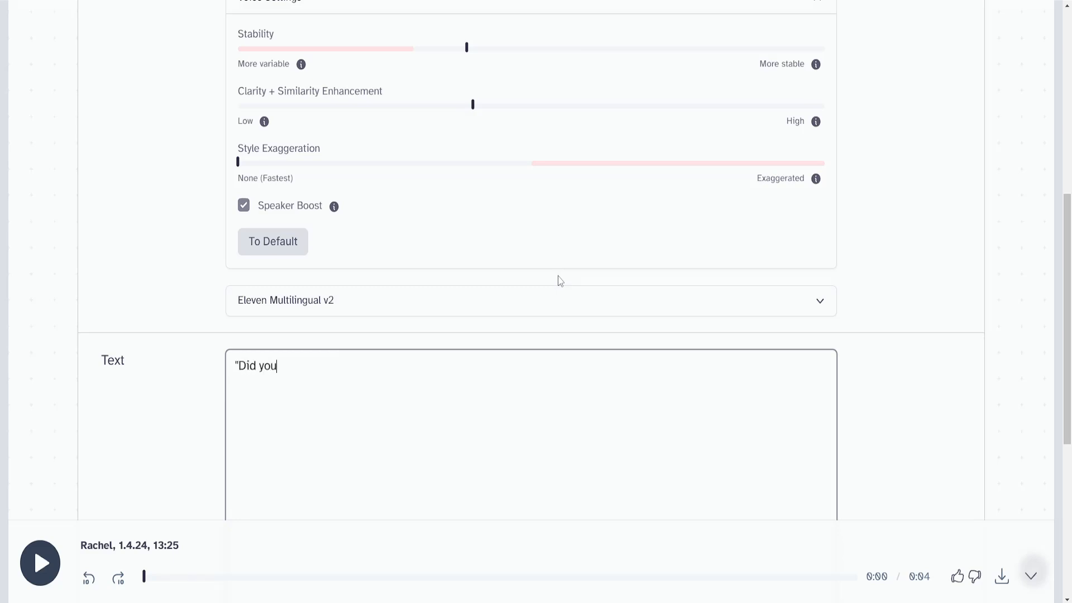
type("REALLY")
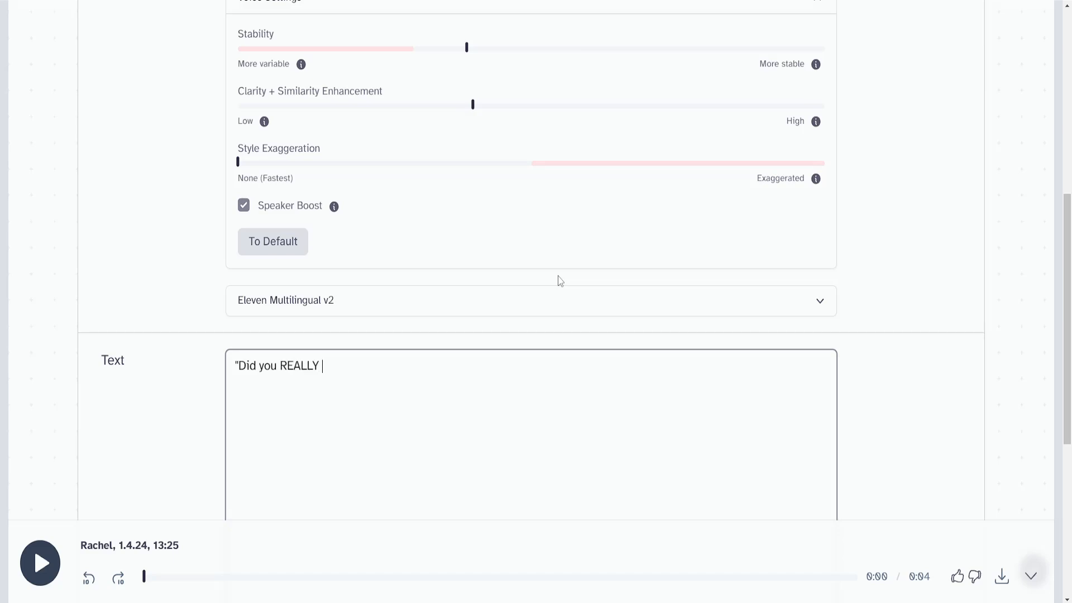
type("SAY THAT")
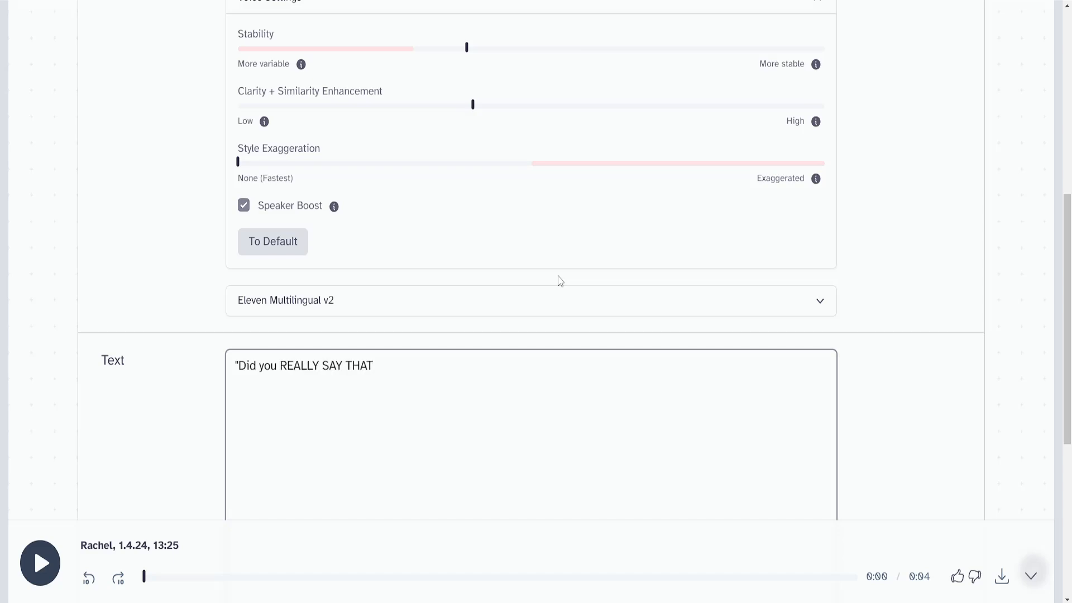
type("?")
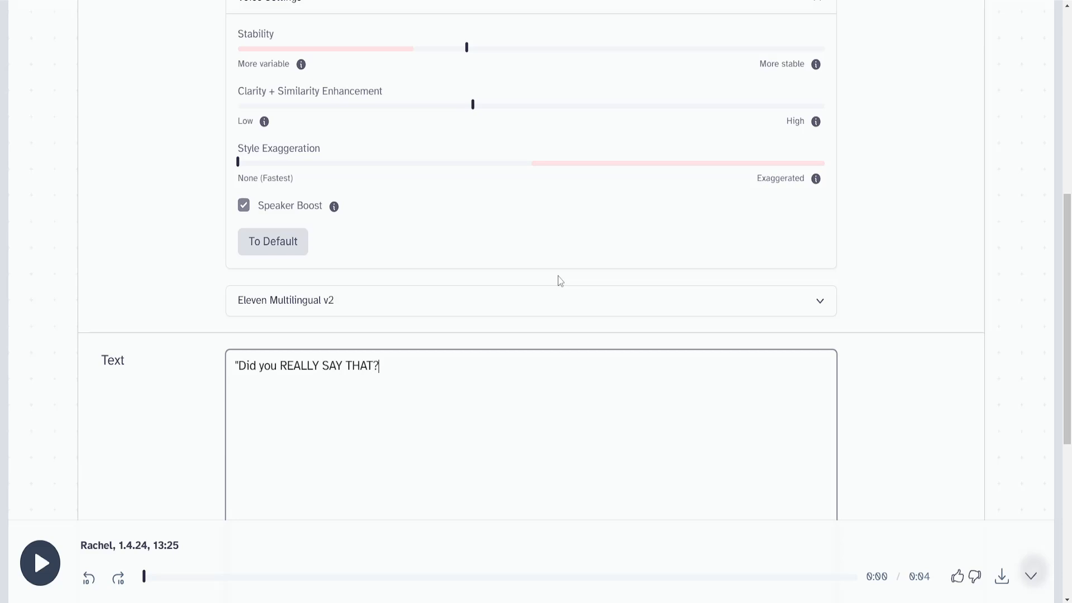
type("\"")
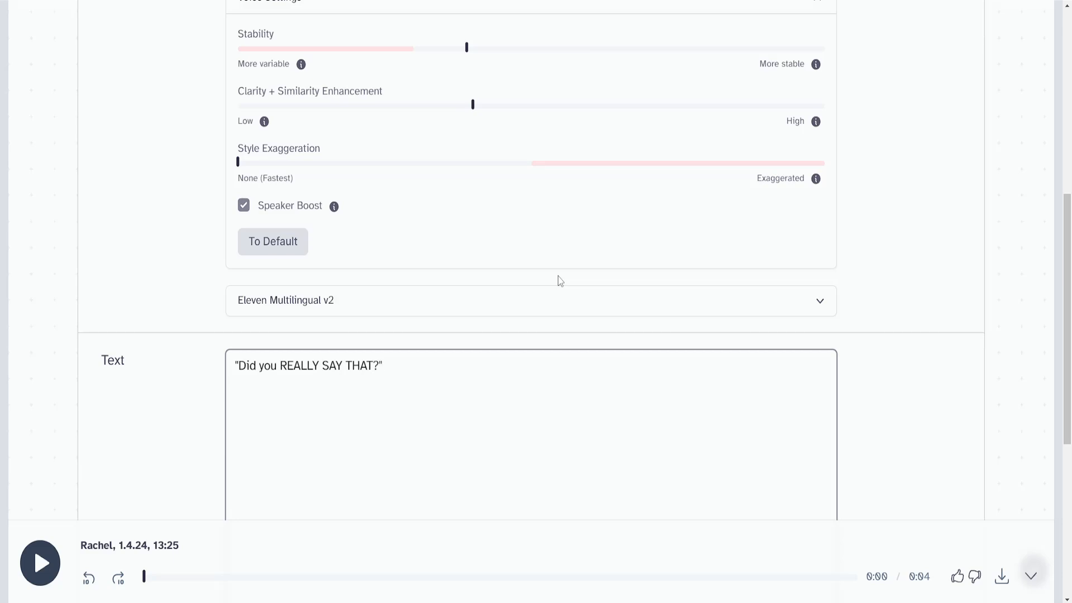
type("-")
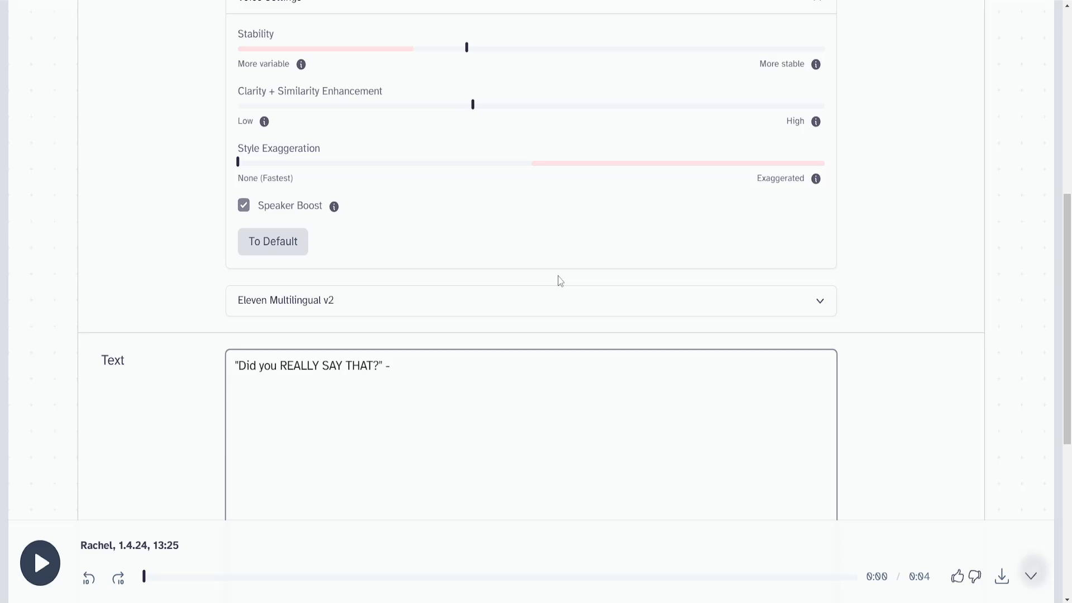
type("S")
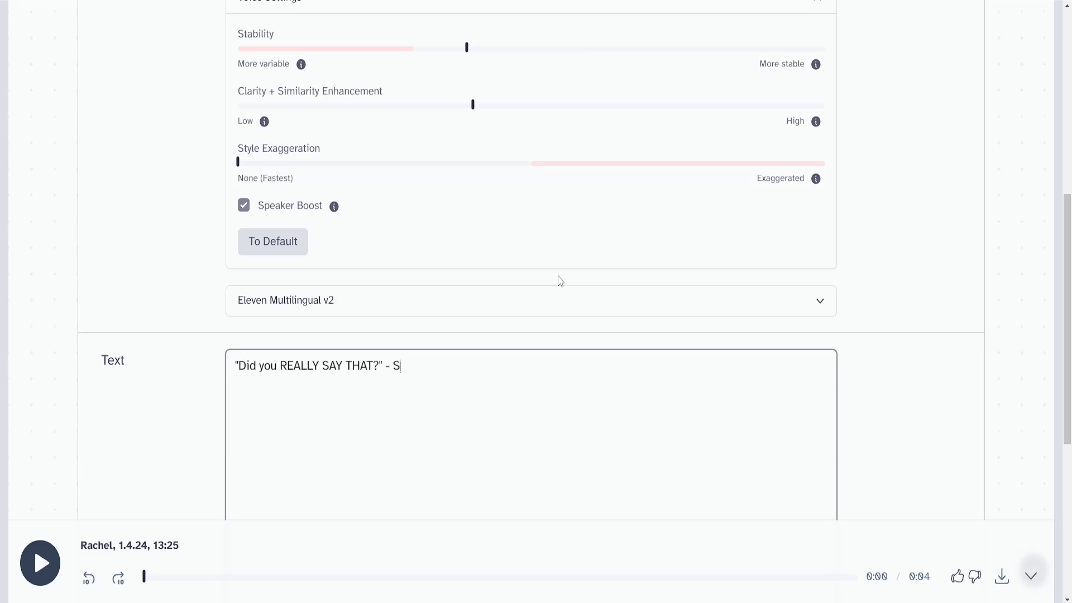
type("he shouted")
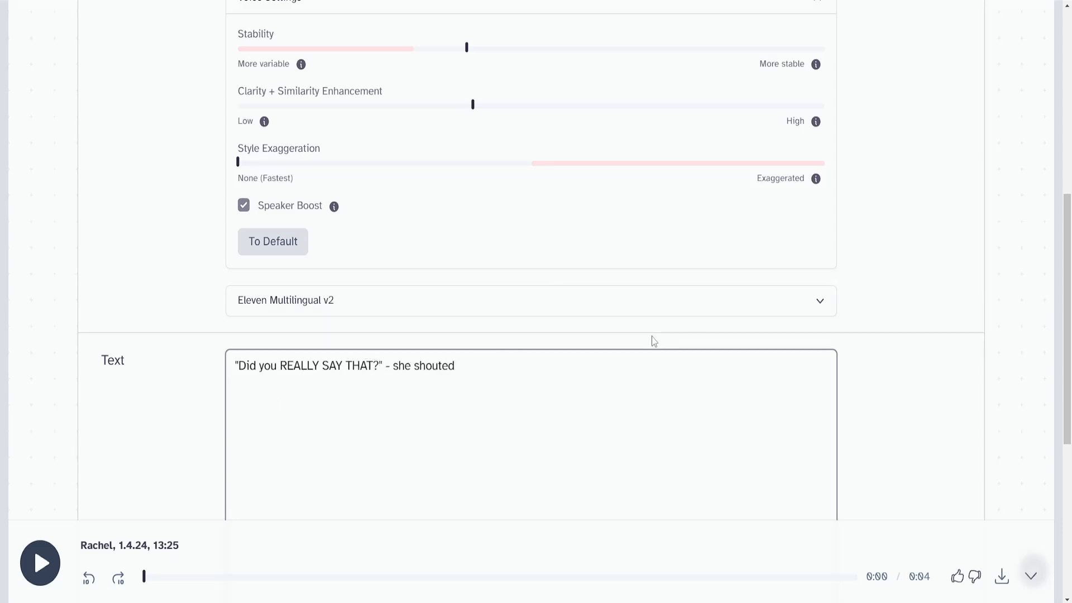
mouse_move(499, 91)
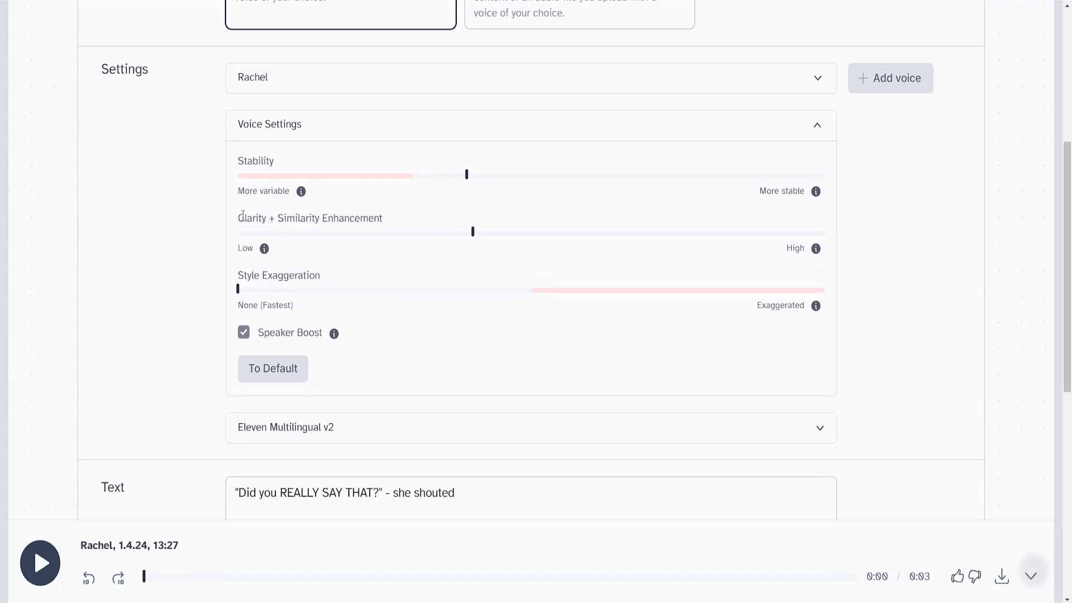
mouse_move(472, 232)
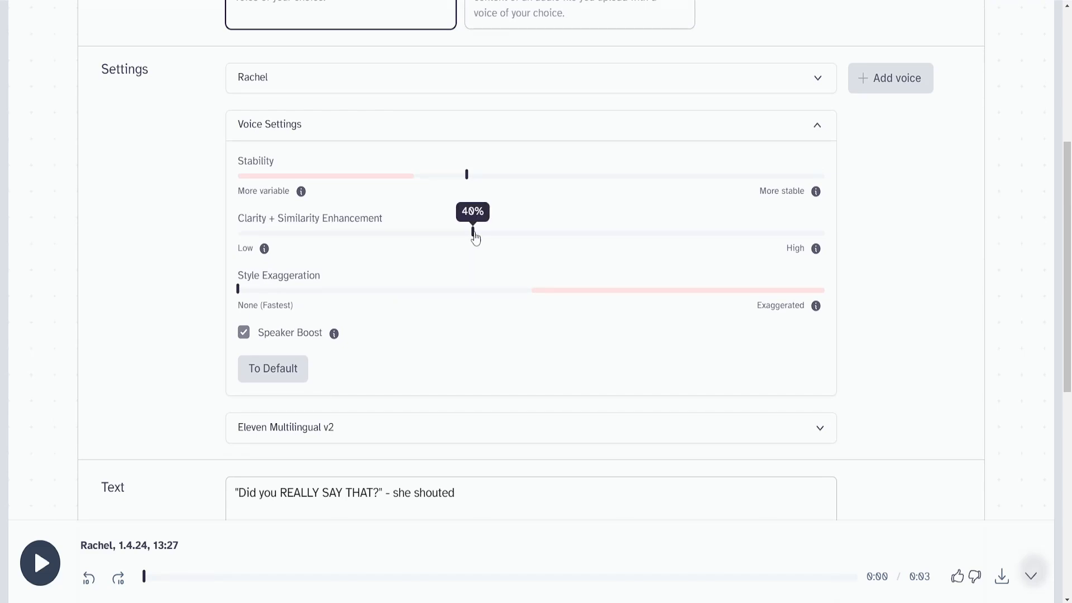
Step: Drag the Clarity + Similarity Enhancement slider from 40% to about 53–55%
left_click_drag(473, 234, 548, 234)
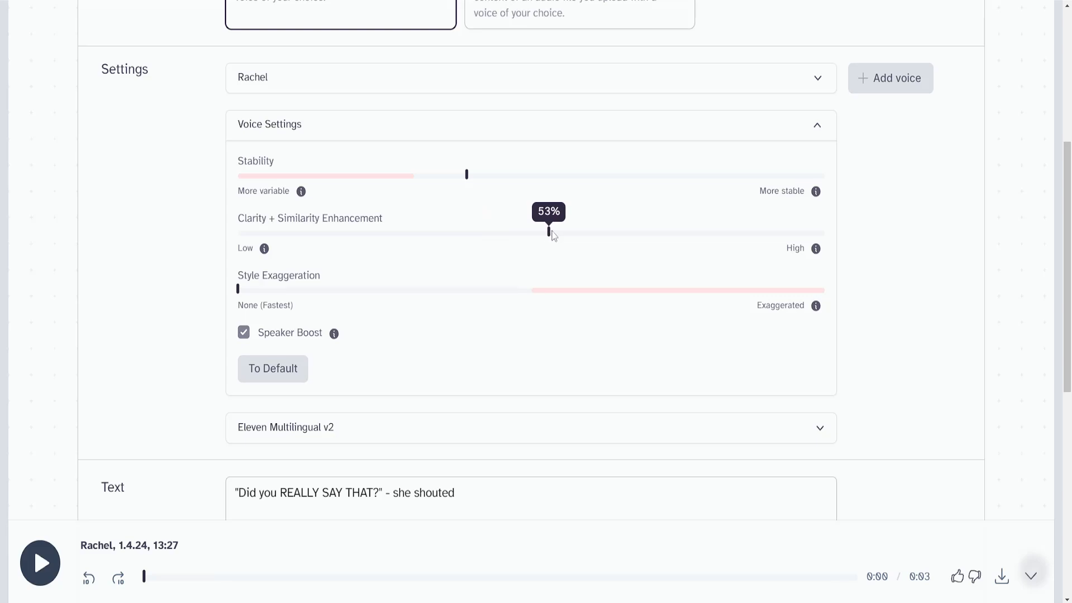
scroll("down", 3)
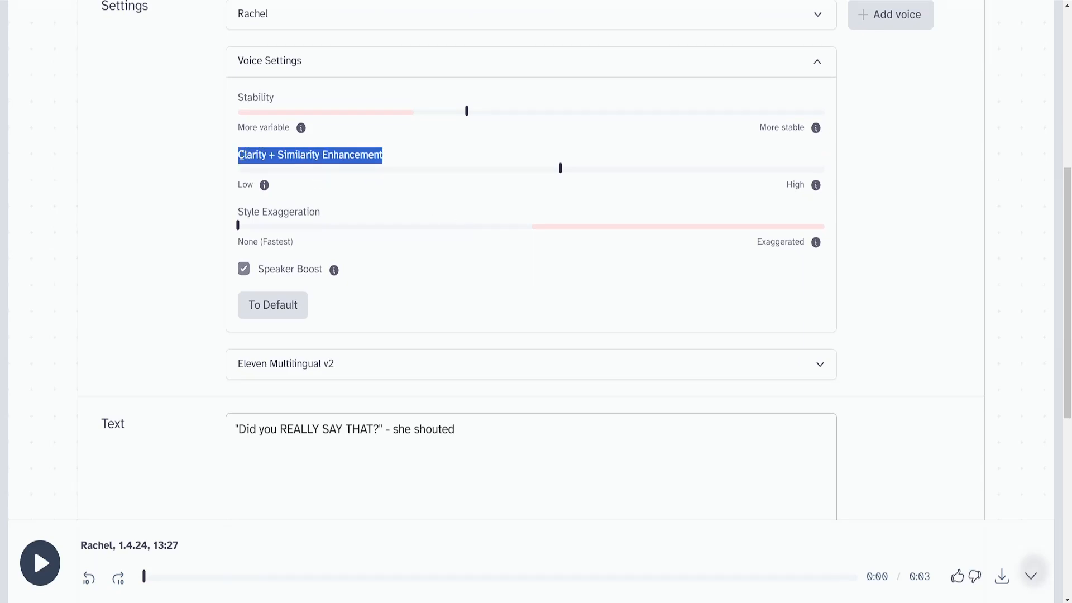
mouse_move(561, 169)
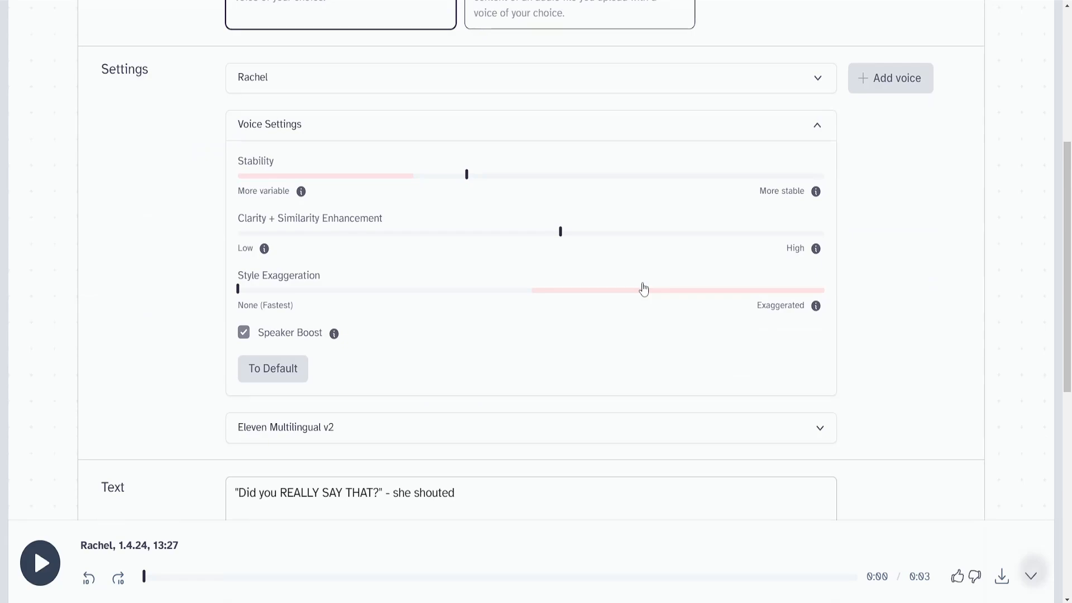
mouse_move(985, 258)
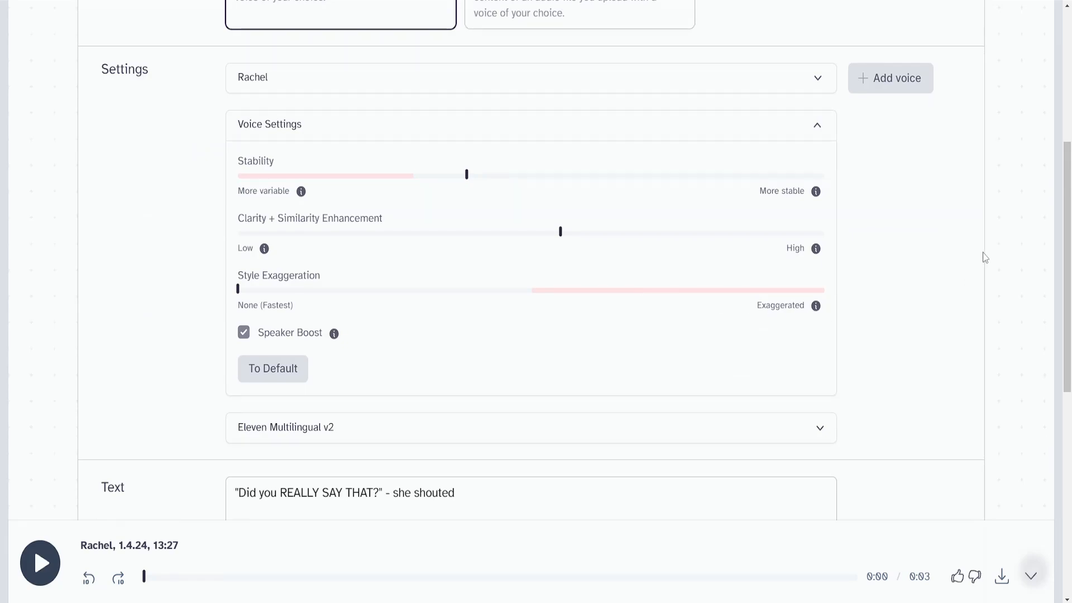